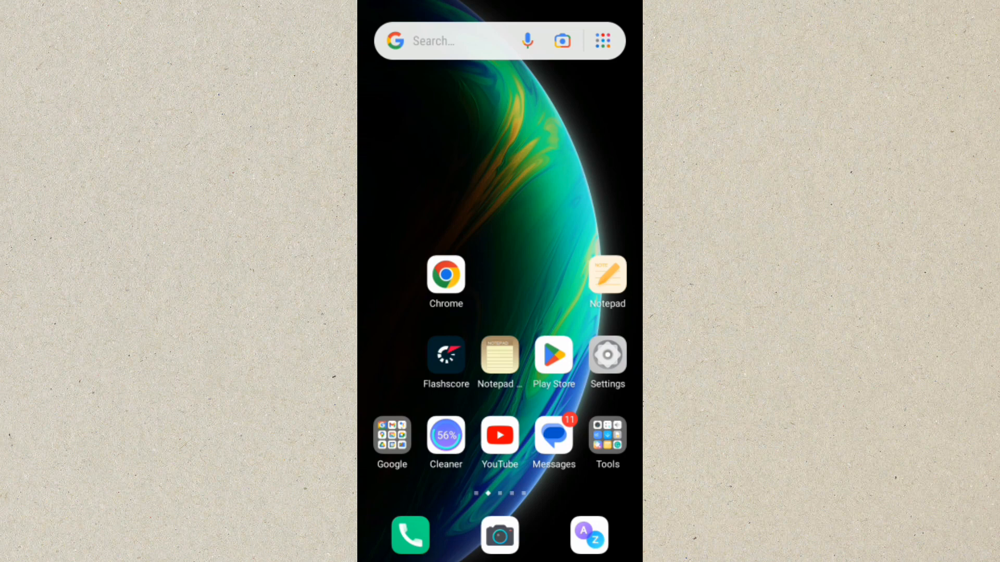
Reach the Google services page in Settings with Ads, Autofill and Backup listed
{"action": "left_click", "coordinate": [606, 355]}
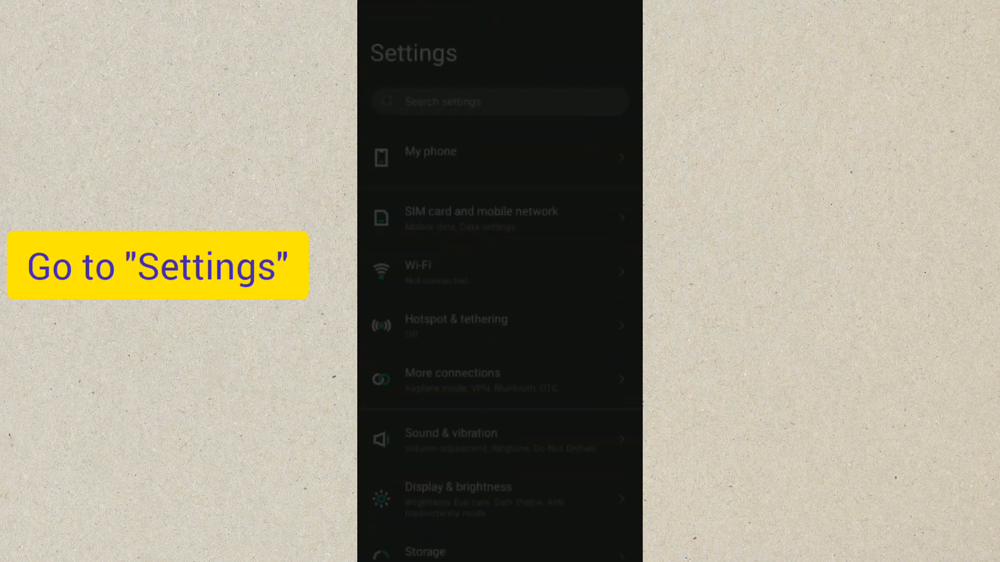
{"action": "scroll", "scroll_direction": "down", "scroll_amount": 3}
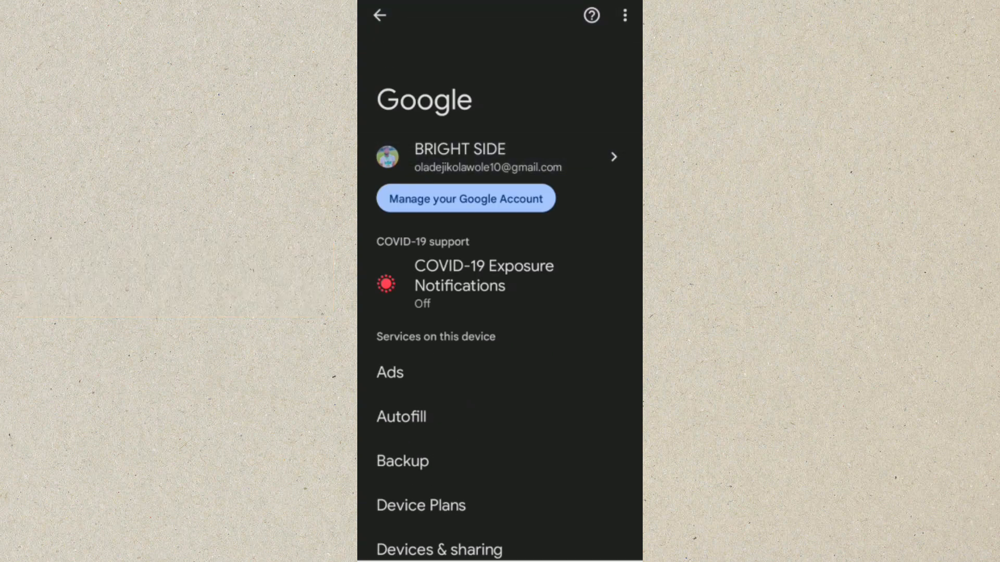
Enter Google Account management and move from Data & privacy toward Security
{"action": "left_click", "coordinate": [465, 198]}
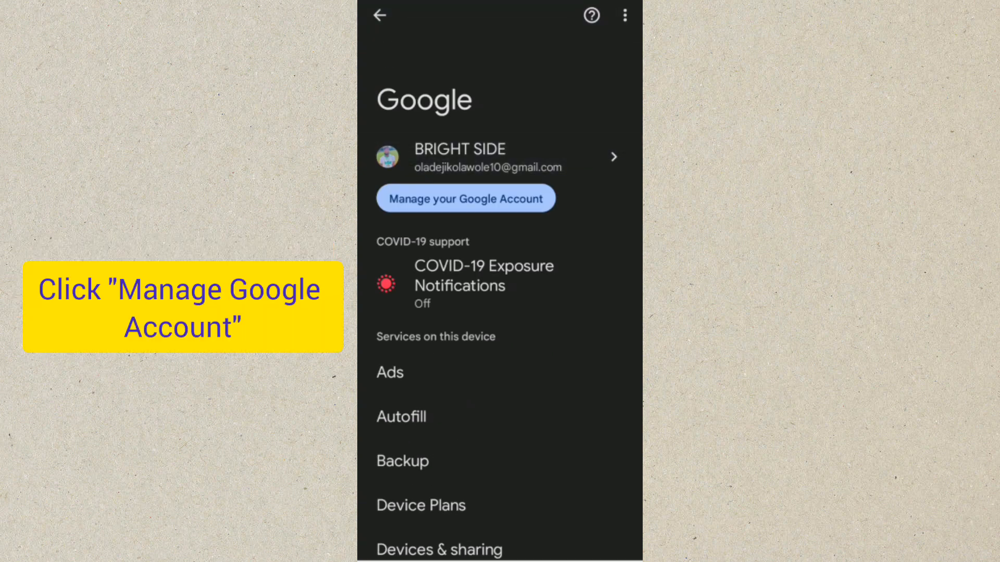
{"action": "left_click", "coordinate": [464, 198]}
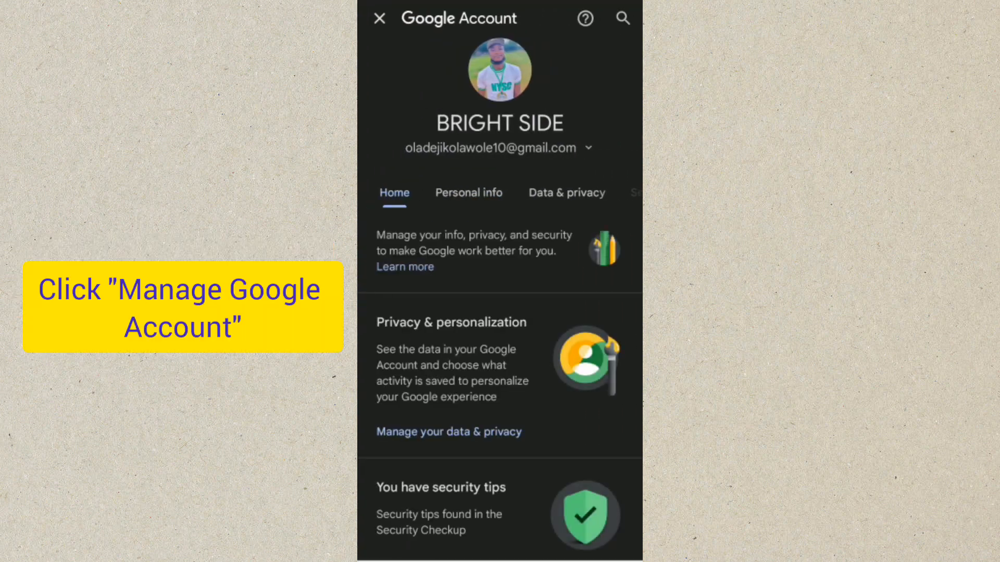
{"action": "left_click", "coordinate": [468, 193]}
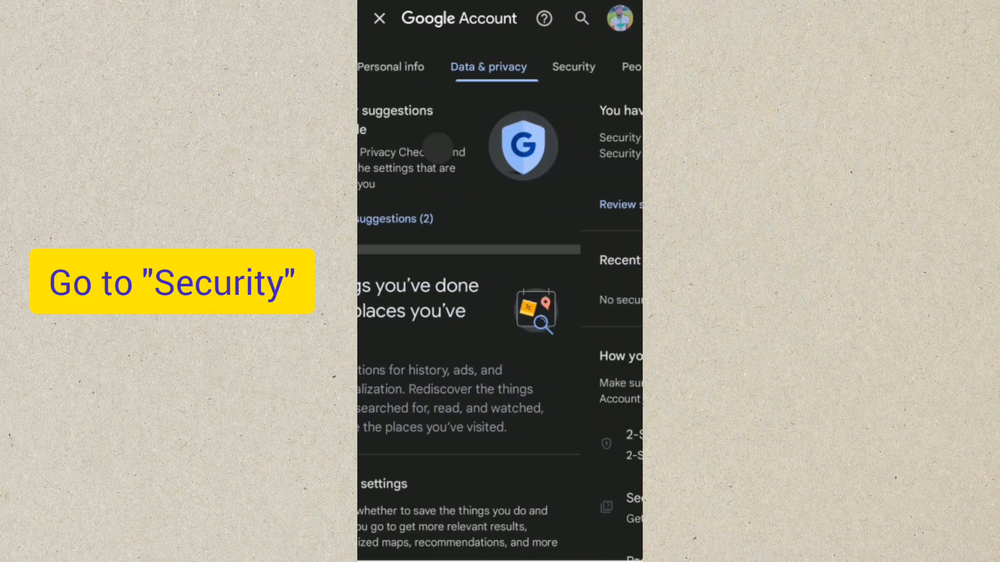
Show the Security section down at the saved passwords summary of 208 passwords
{"action": "left_click", "coordinate": [573, 67]}
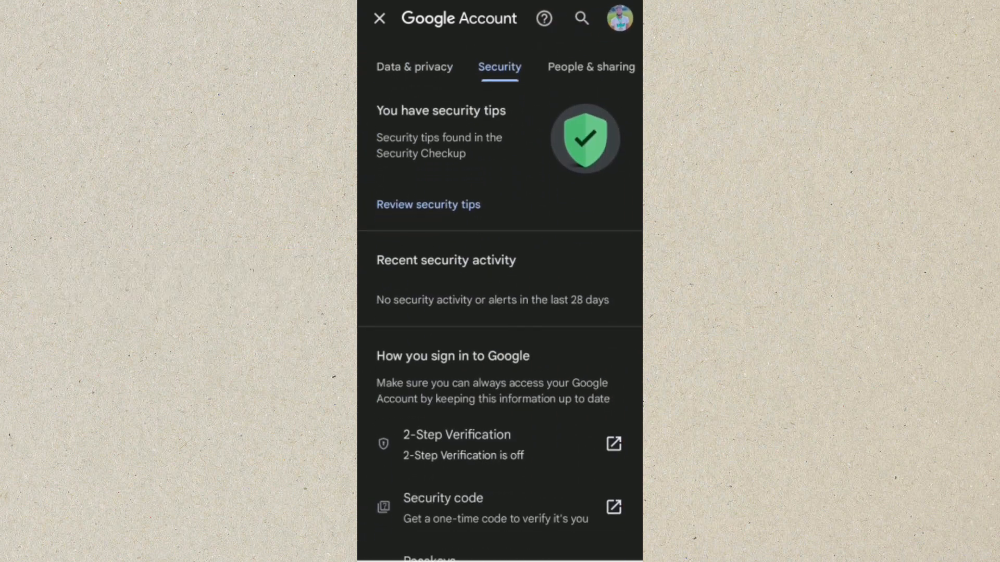
{"action": "scroll", "scroll_direction": "down", "scroll_amount": 3}
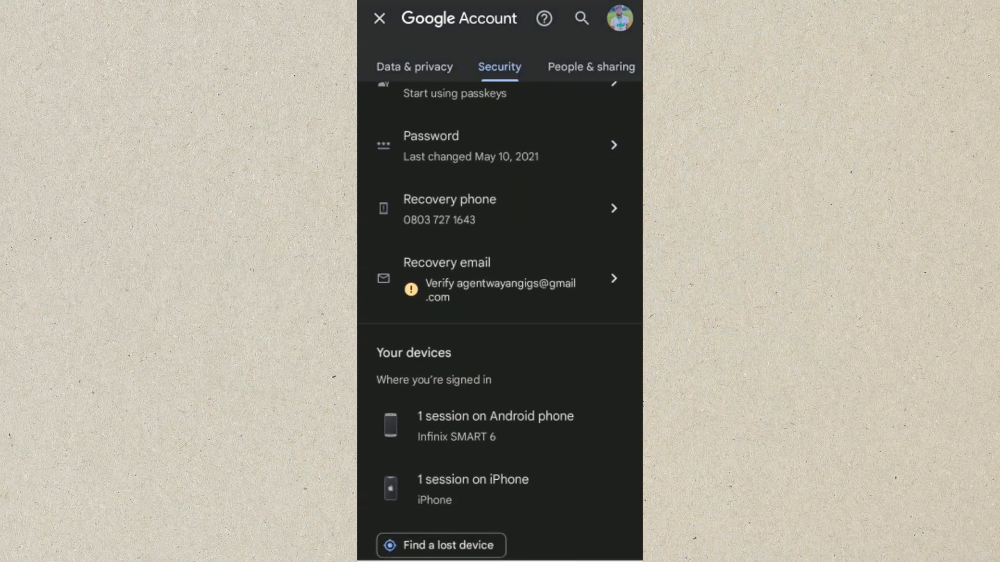
{"action": "scroll", "scroll_direction": "down", "scroll_amount": 3}
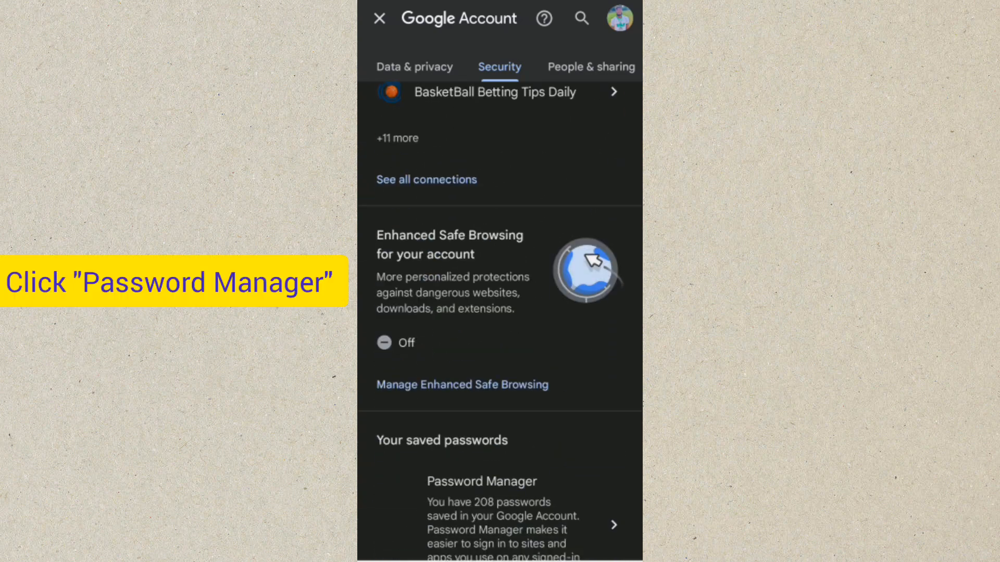
{"action": "scroll", "scroll_direction": "down", "scroll_amount": 3}
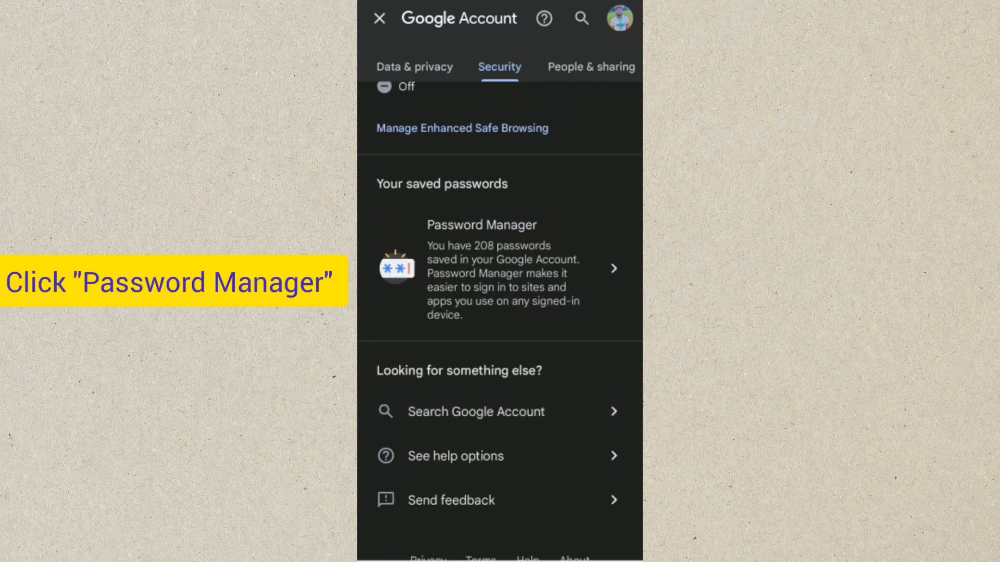
Enter Password Manager and browse the saved site passwords list with Password Checkup
{"action": "left_click", "coordinate": [500, 267]}
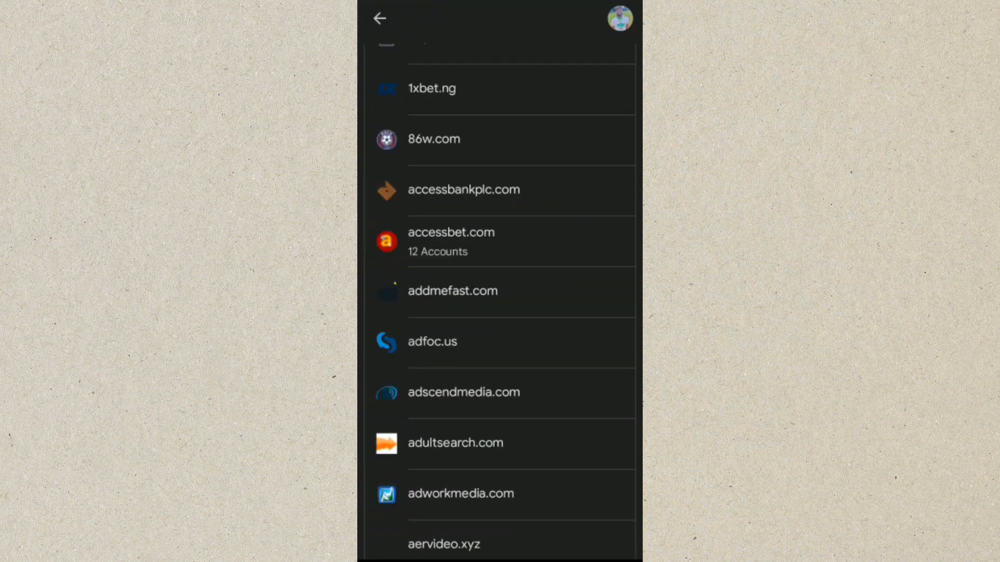
{"action": "scroll", "scroll_direction": "down", "scroll_amount": 3}
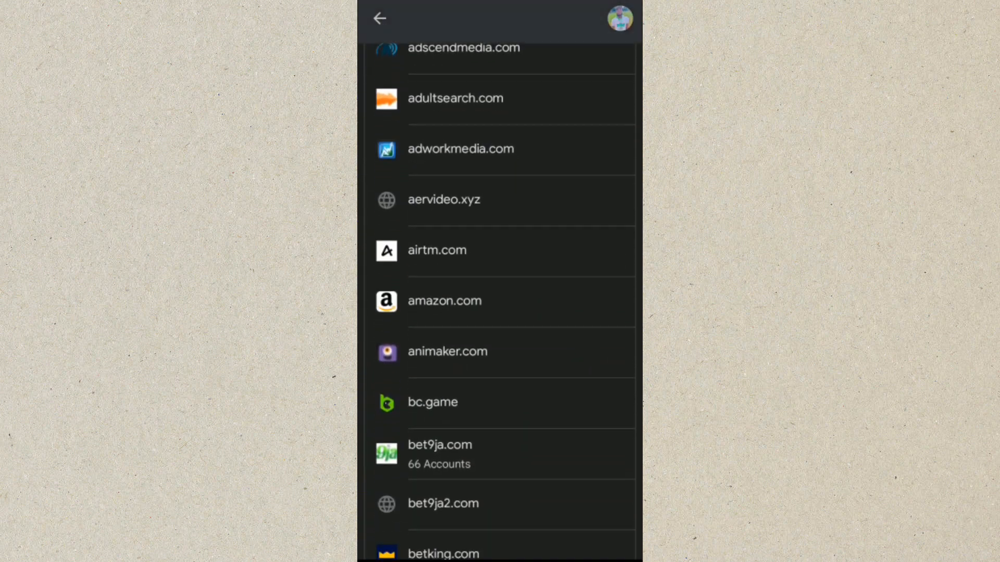
{"action": "scroll", "scroll_direction": "down", "scroll_amount": 3}
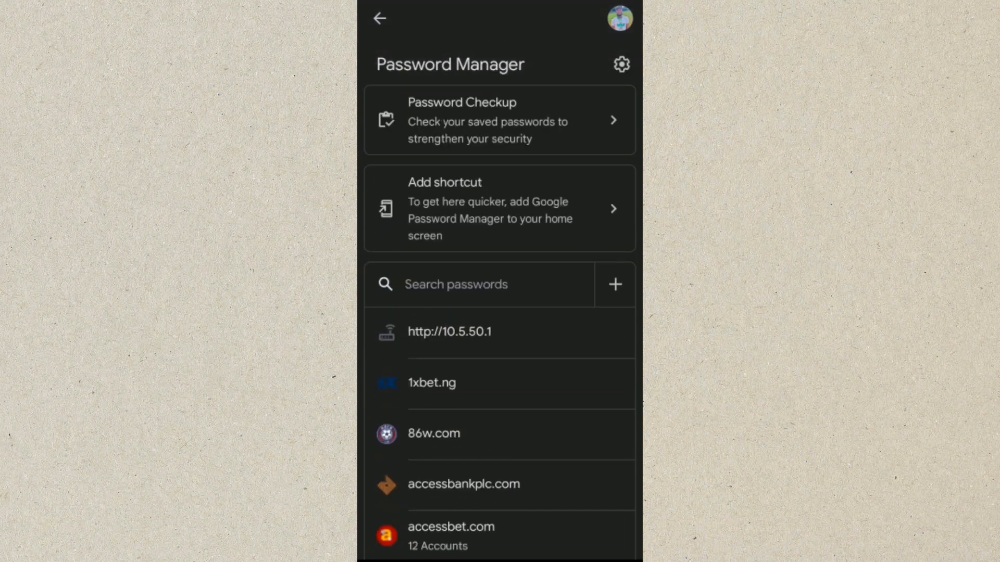
Search 'Link' to narrow to linkedin.com and linktr.ee, then view the linktr.ee accounts
{"action": "left_click", "coordinate": [479, 283]}
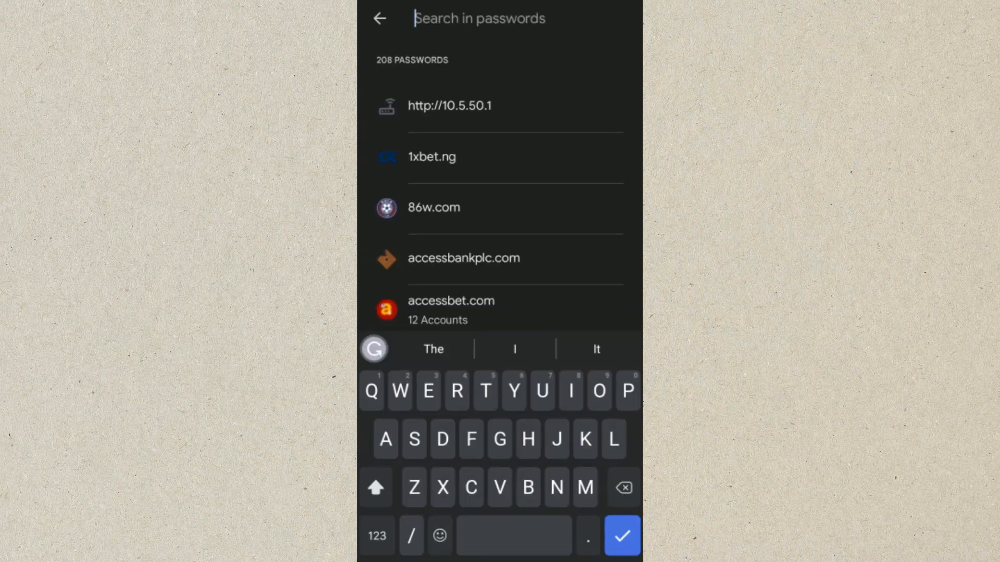
{"action": "type", "text": "Link"}
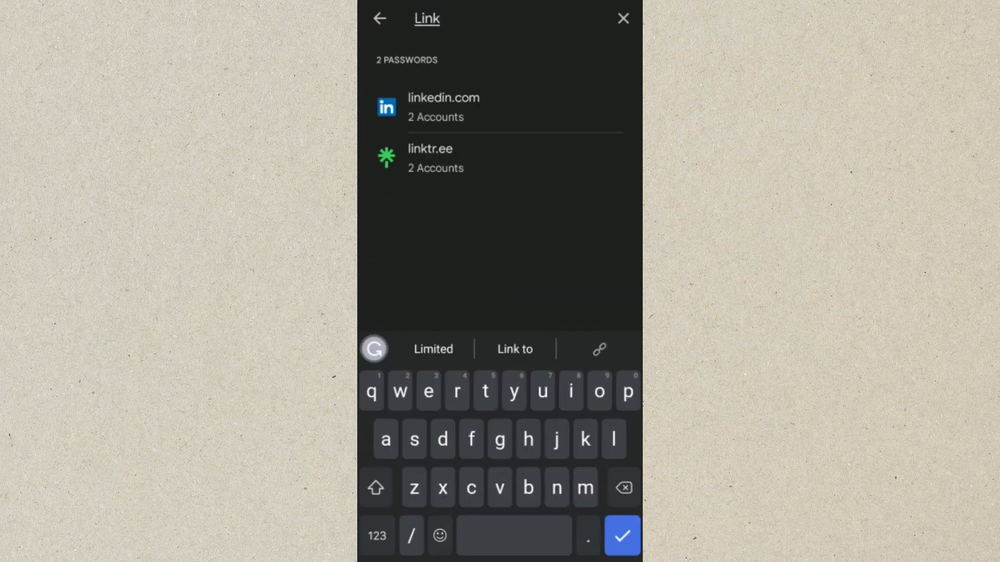
{"action": "left_click", "coordinate": [430, 158]}
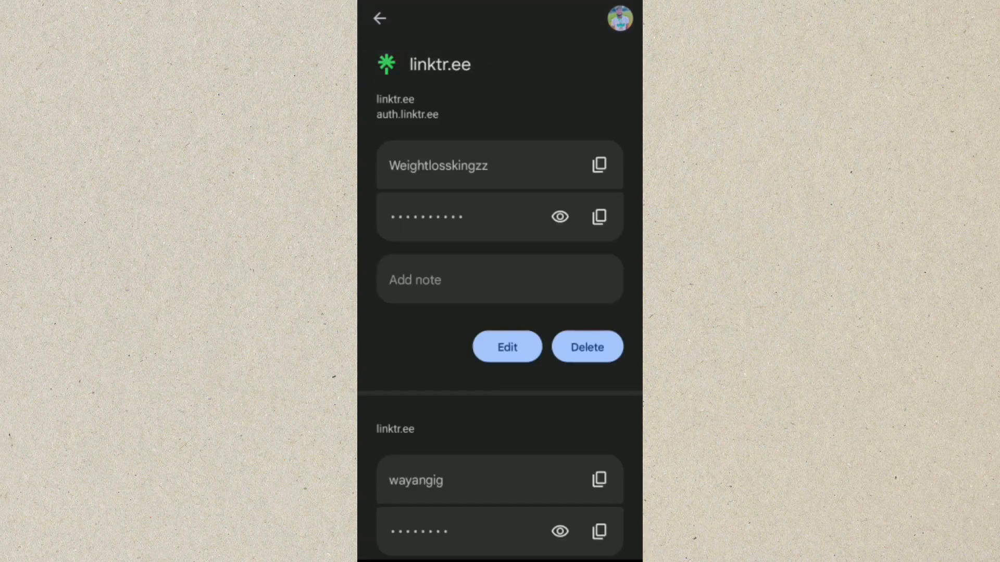
{"action": "scroll", "scroll_direction": "down", "scroll_amount": 3}
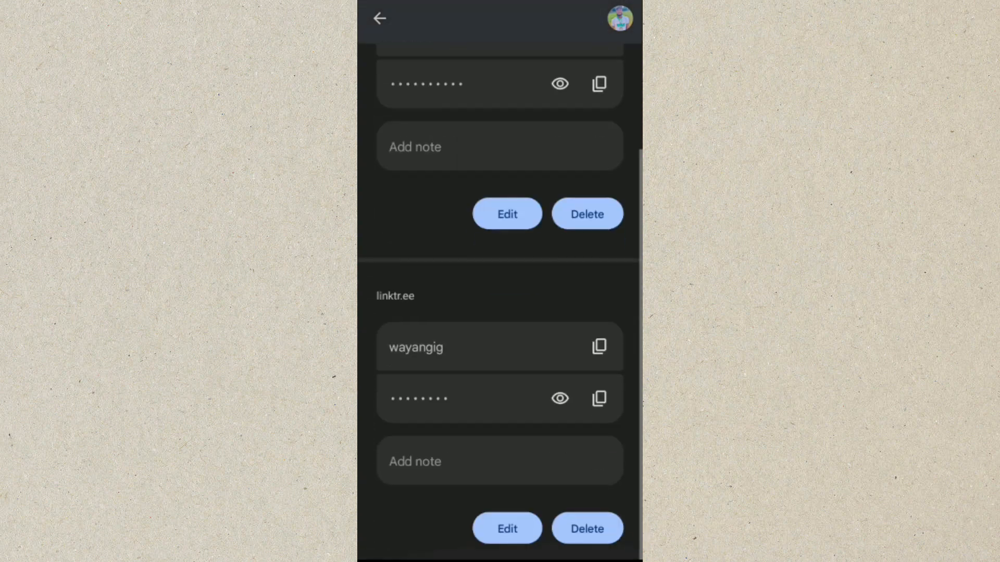
{"action": "scroll", "scroll_direction": "down", "scroll_amount": 3}
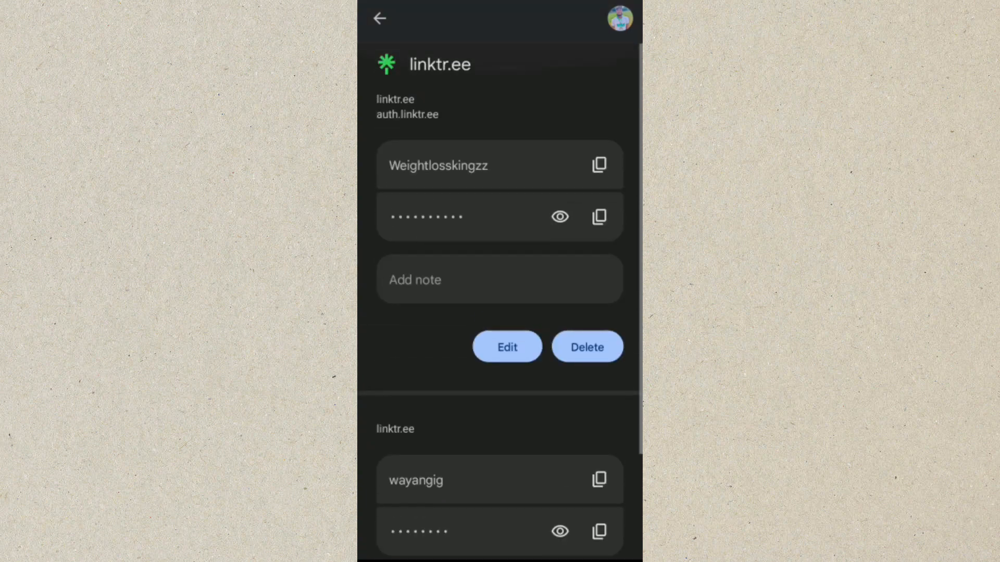